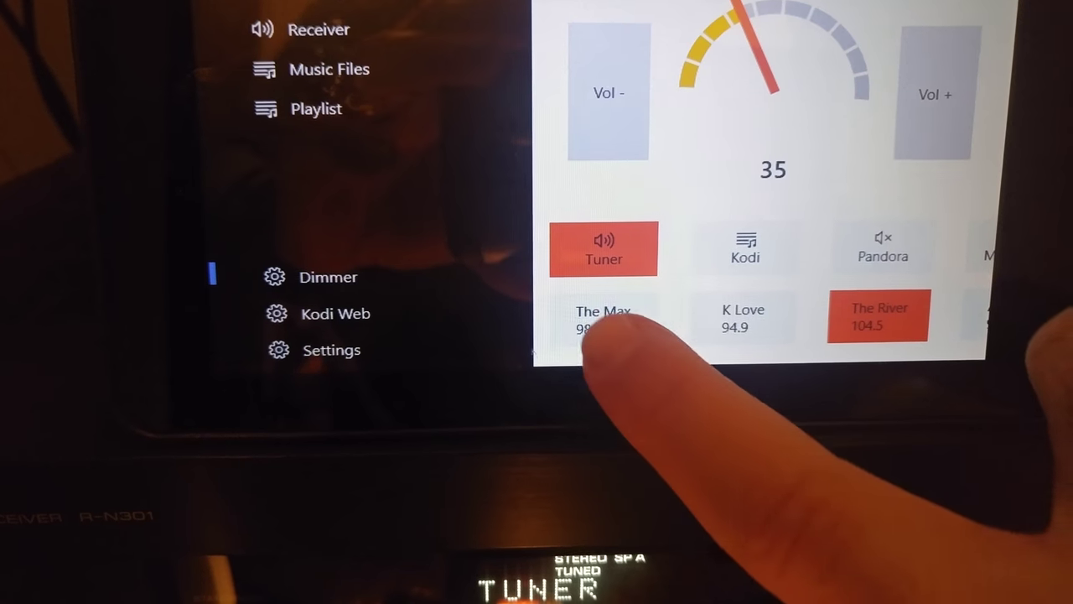
Step: Tune the receiver to The Max 98.1 preset, then set Receiver Power to Off
{"action": "left_click", "coordinate": [604, 318]}
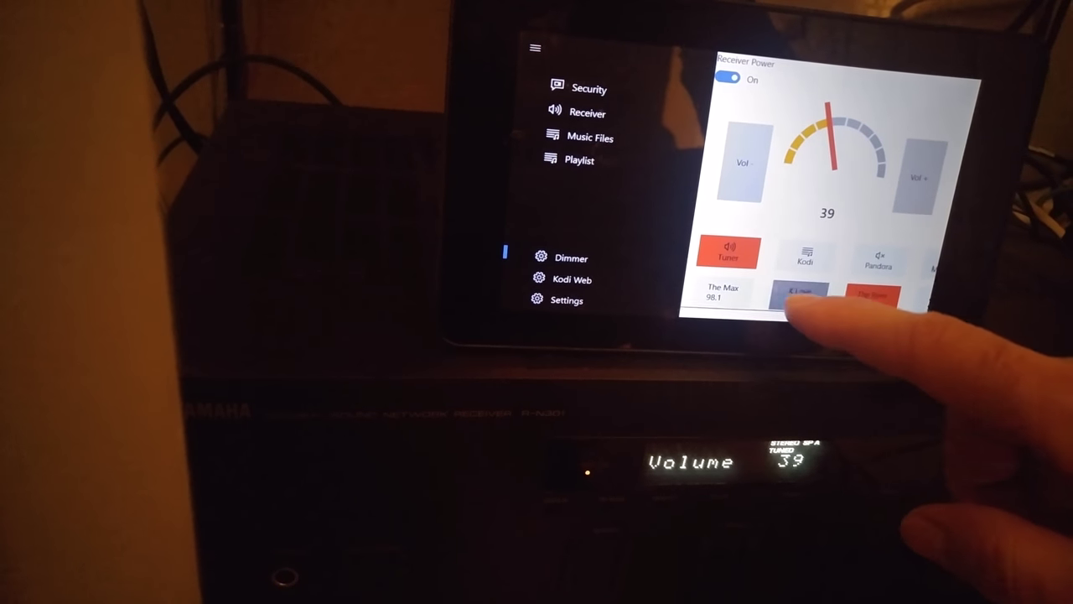
{"action": "left_click", "coordinate": [721, 291]}
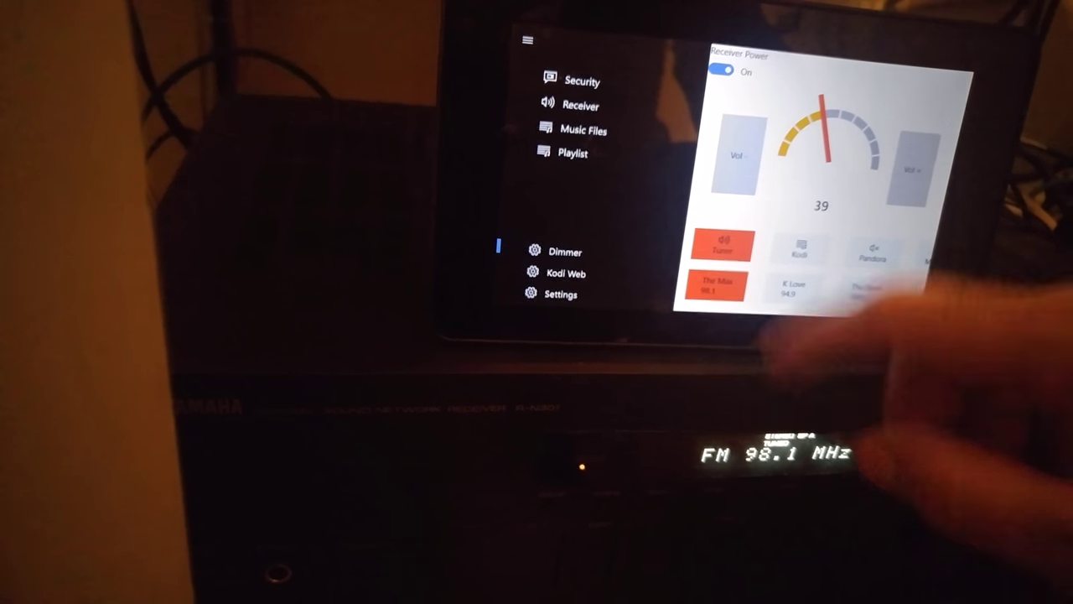
{"action": "left_click", "coordinate": [723, 70]}
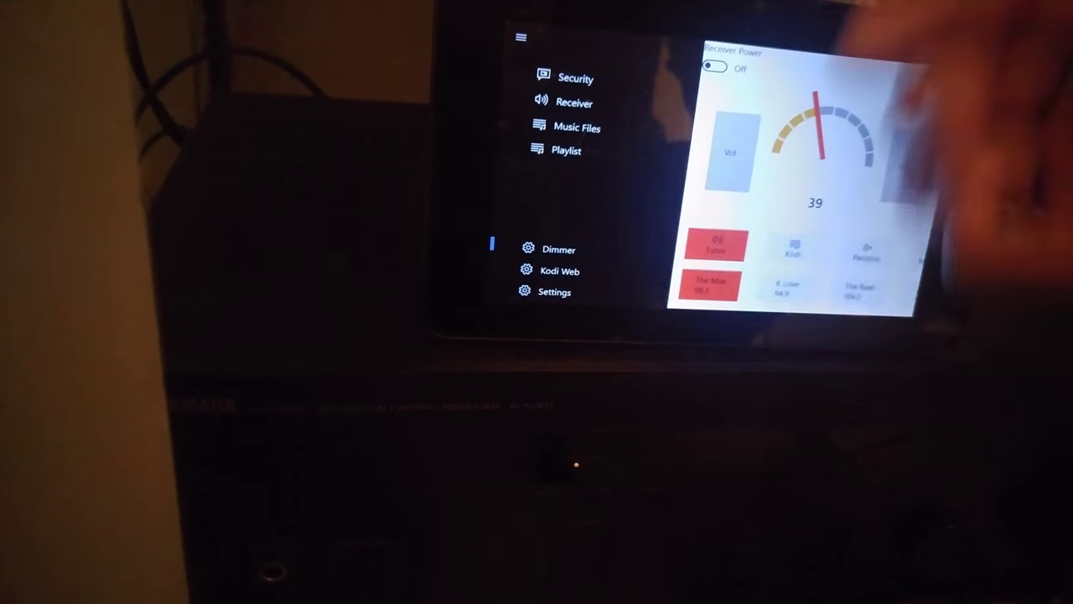